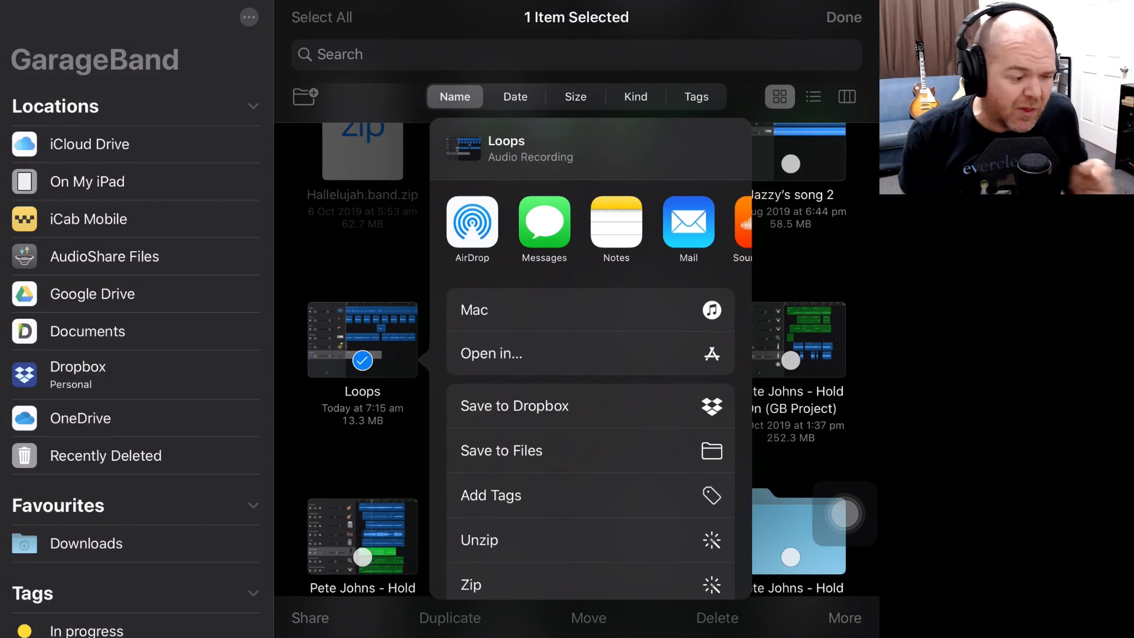
- Browse the full list of share apps, then close it to return to the GarageBand for iOS folder
{"action": "scroll", "scroll_direction": "left", "scroll_amount": 3}
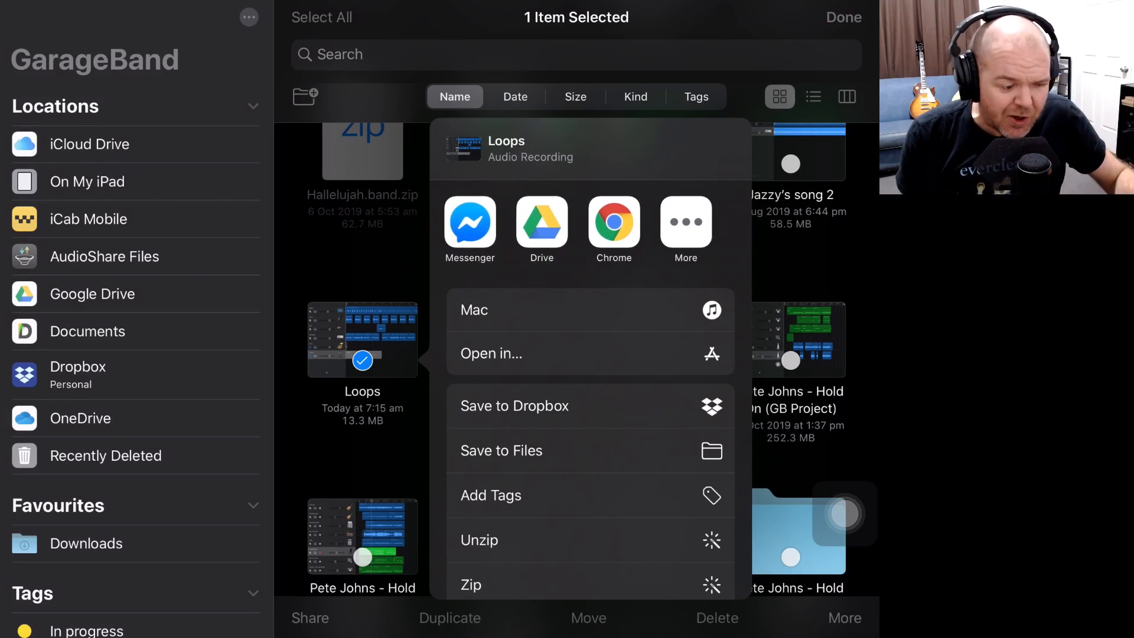
{"action": "left_click", "coordinate": [685, 223]}
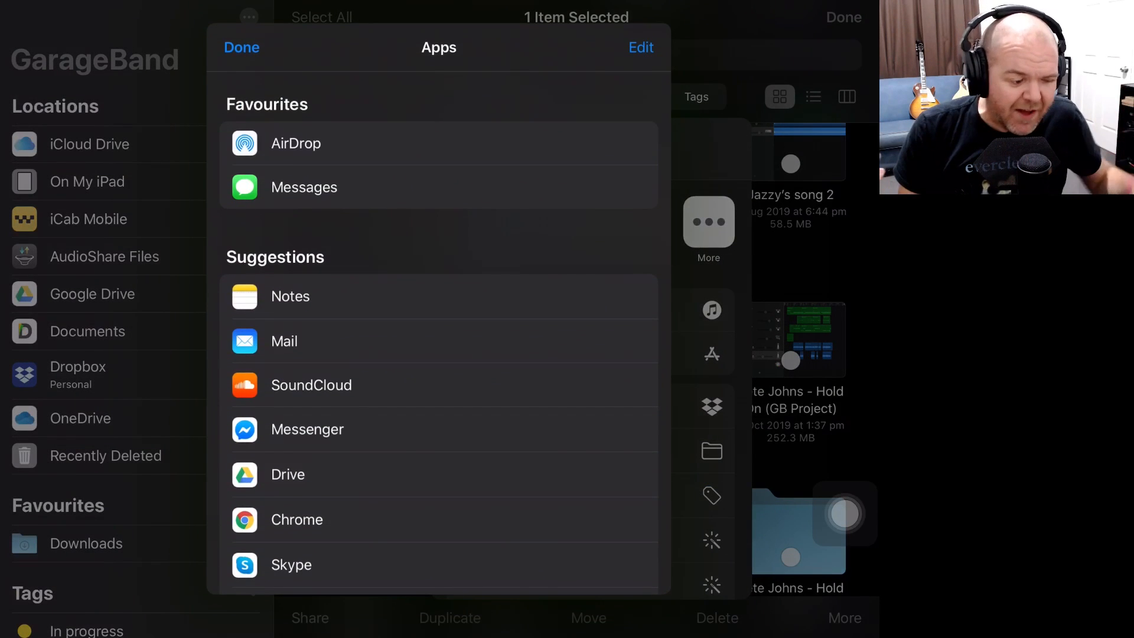
{"action": "scroll", "scroll_direction": "down", "scroll_amount": 3}
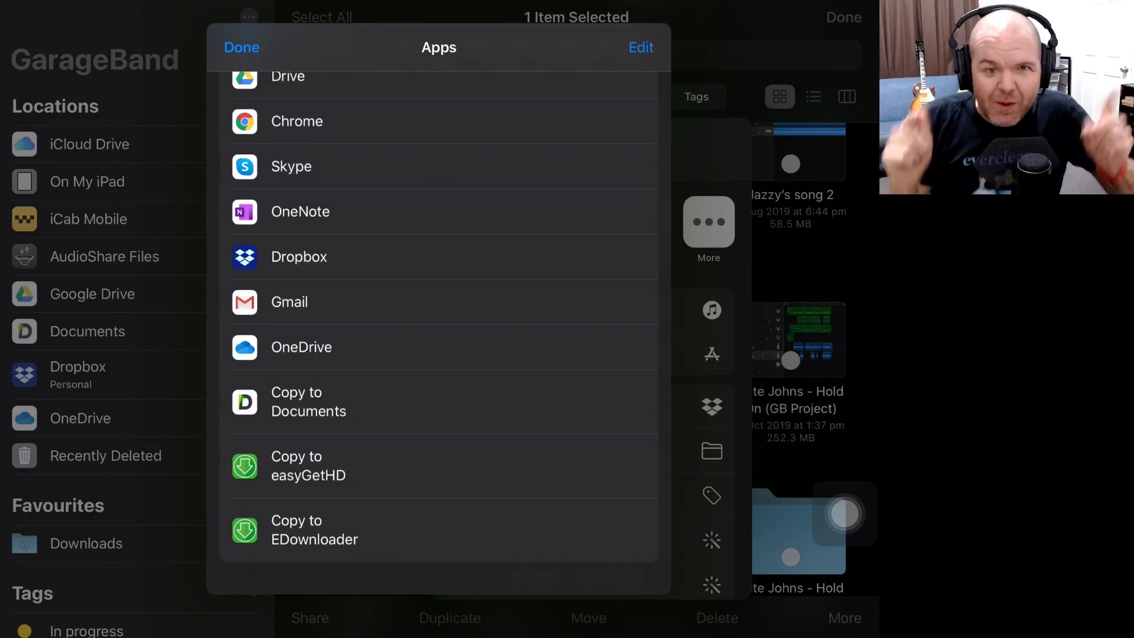
{"action": "left_click", "coordinate": [241, 48]}
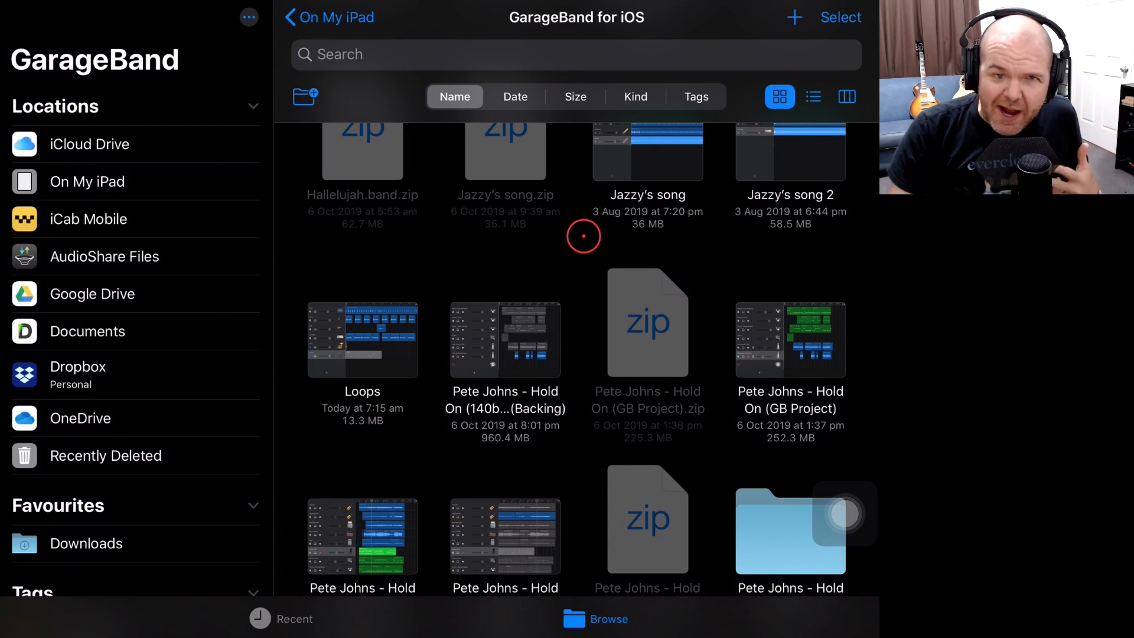
{"action": "mouse_move", "coordinate": [571, 262]}
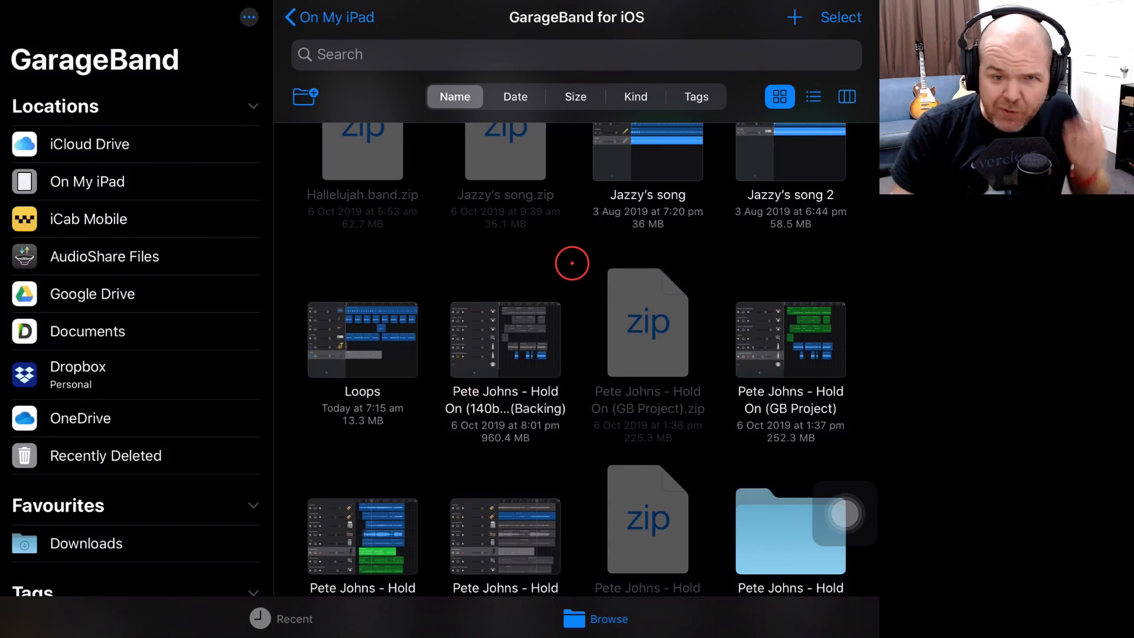
{"action": "mouse_move", "coordinate": [554, 262]}
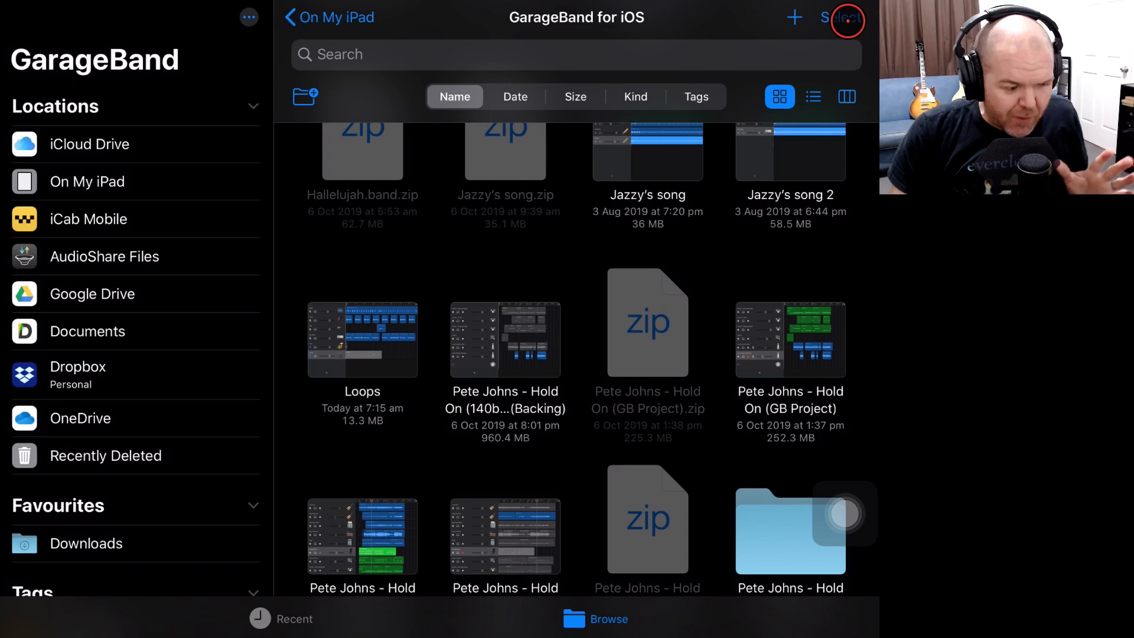
- Select the Loops song and share it as a Song with Uncompressed (WAV) audio quality
{"action": "left_click", "coordinate": [842, 17]}
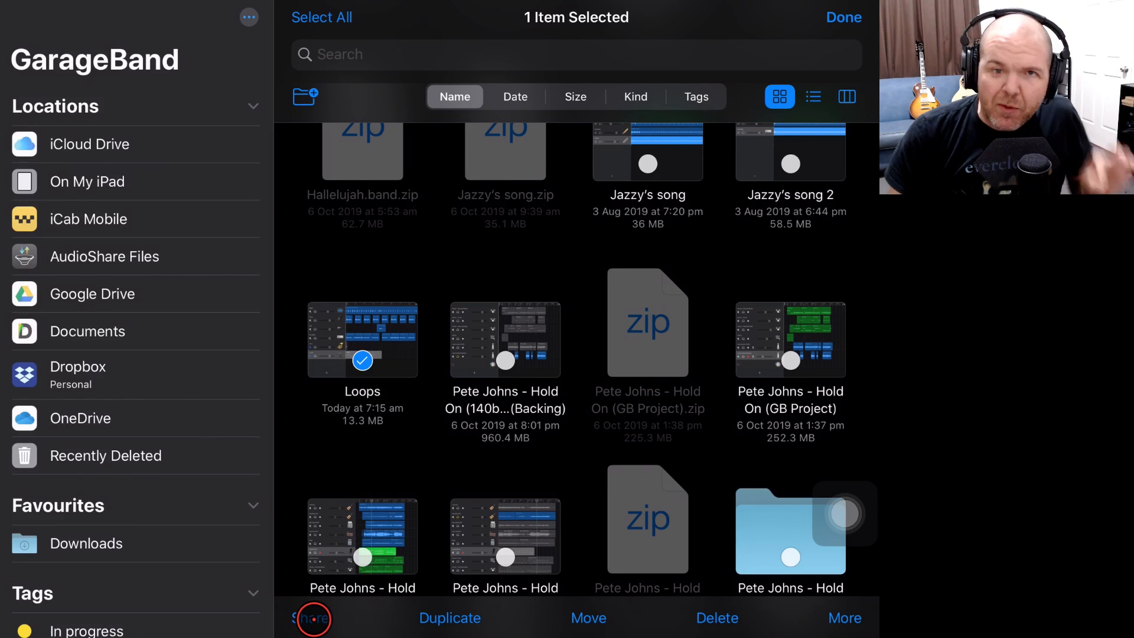
{"action": "left_click", "coordinate": [310, 618]}
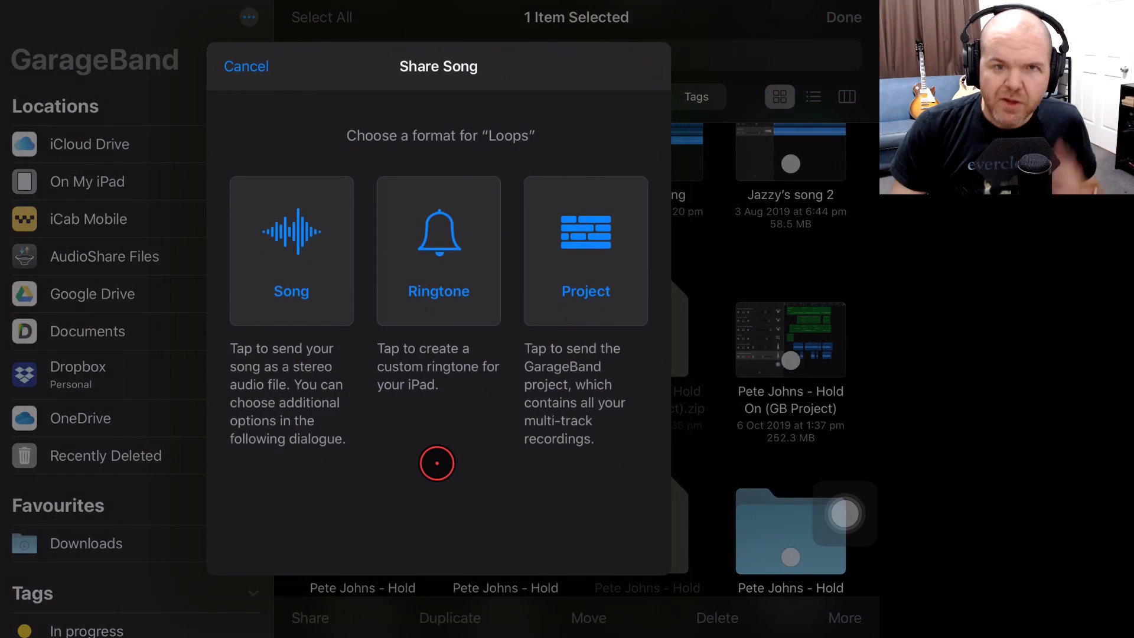
{"action": "left_click", "coordinate": [290, 250]}
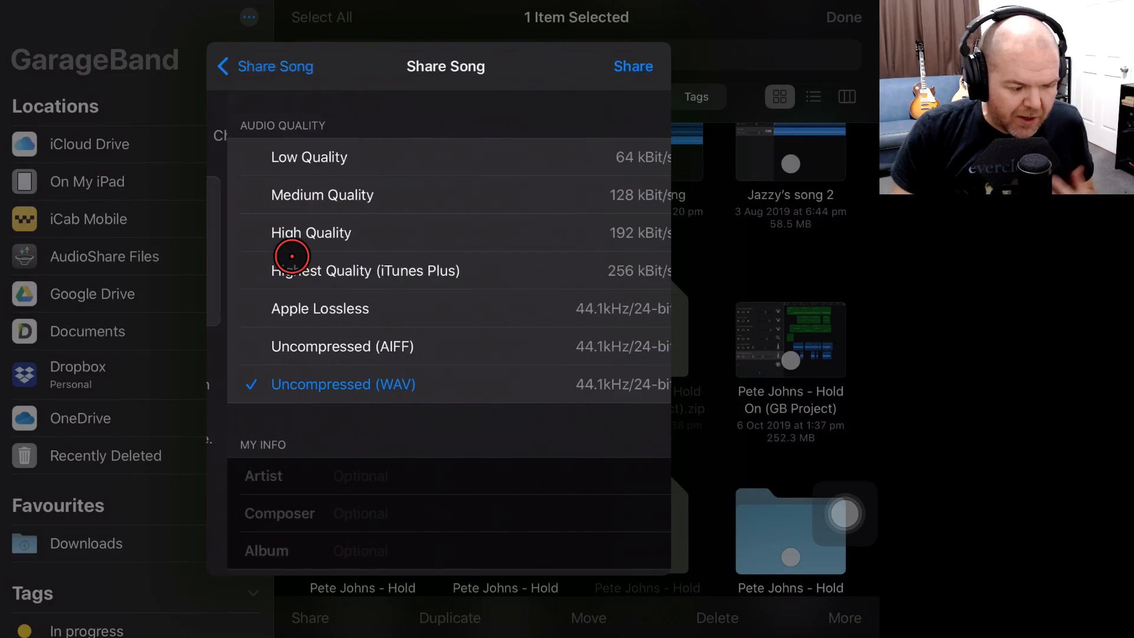
{"action": "mouse_move", "coordinate": [463, 361]}
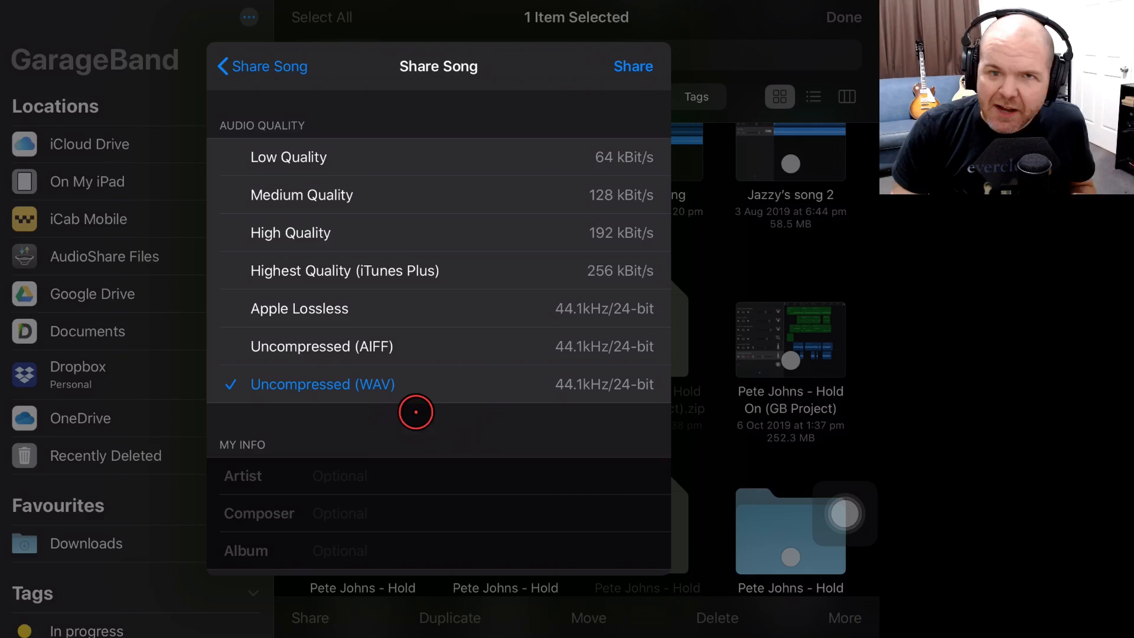
{"action": "mouse_move", "coordinate": [497, 380]}
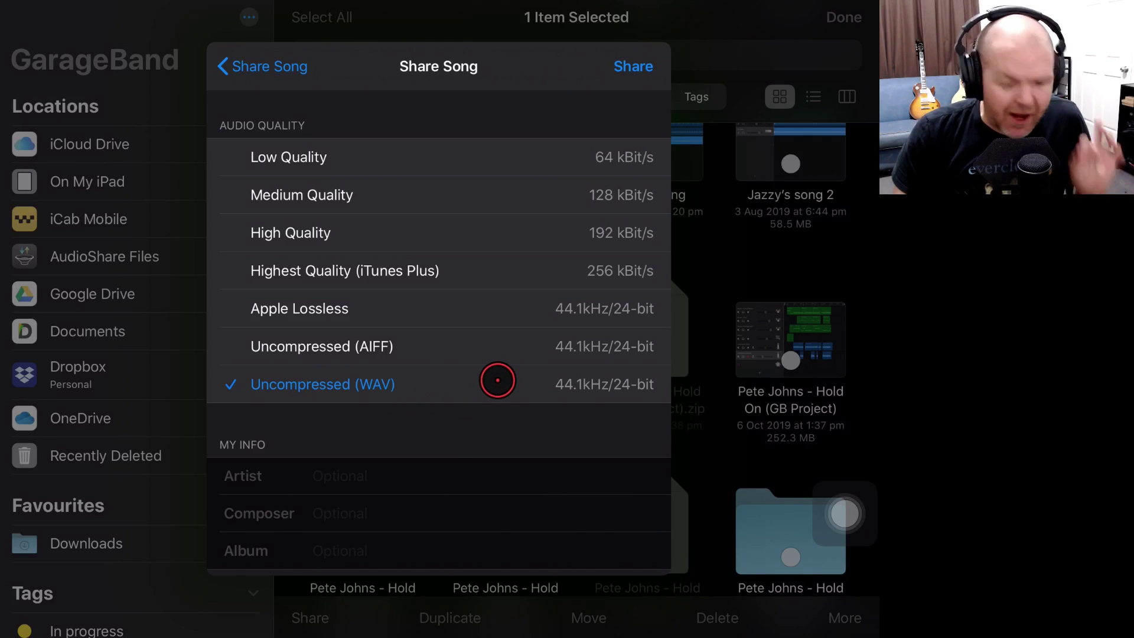
{"action": "mouse_move", "coordinate": [368, 213]}
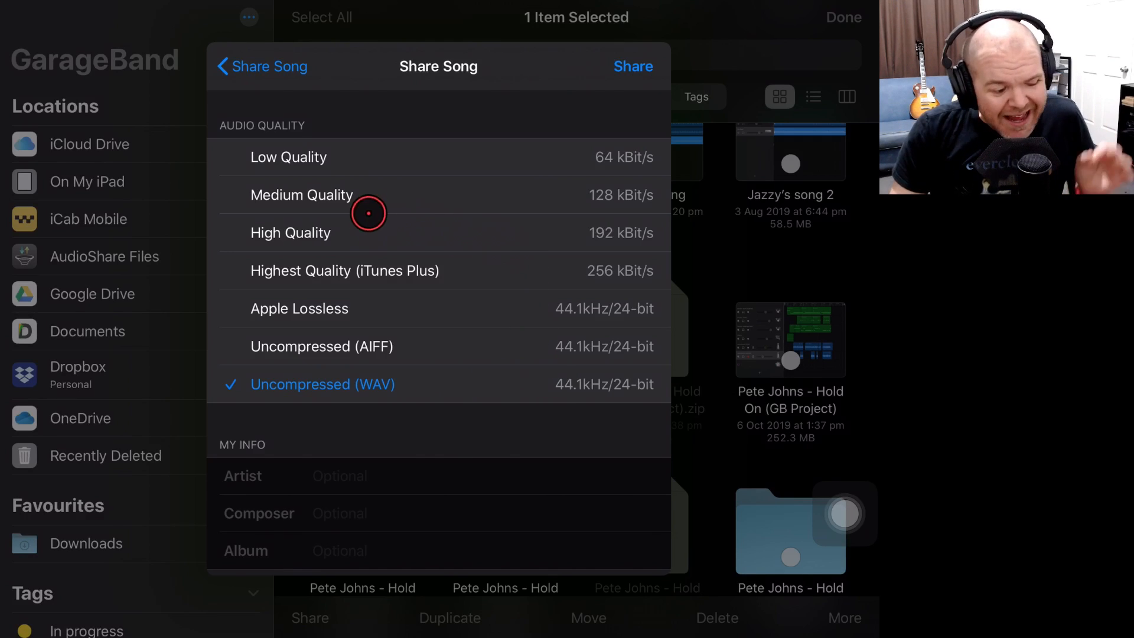
{"action": "mouse_move", "coordinate": [431, 270]}
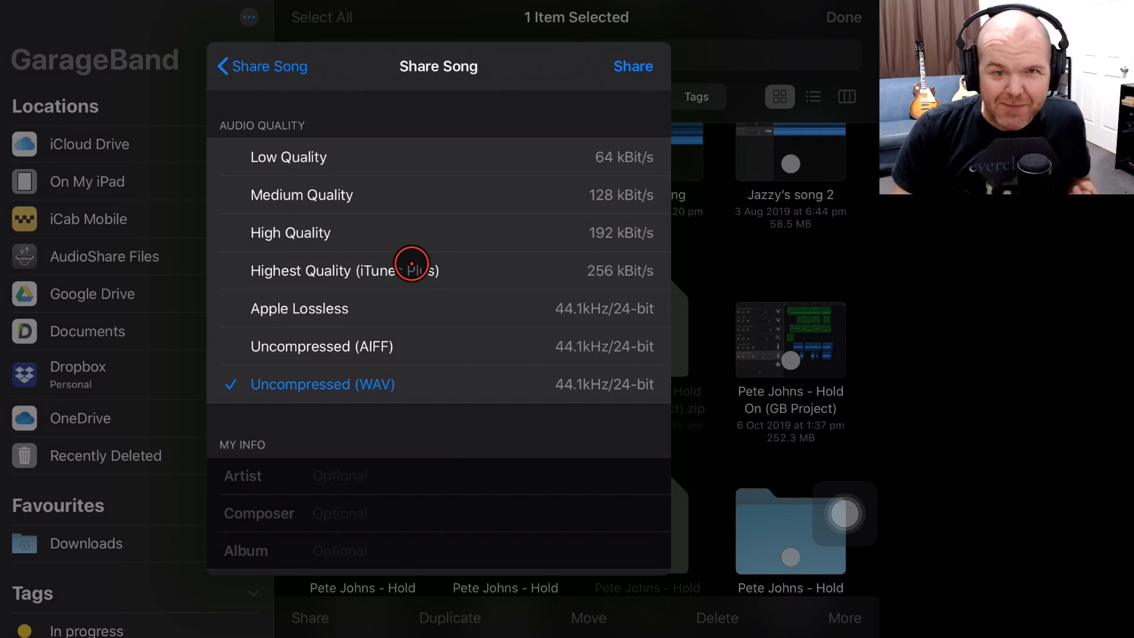
{"action": "mouse_move", "coordinate": [650, 140]}
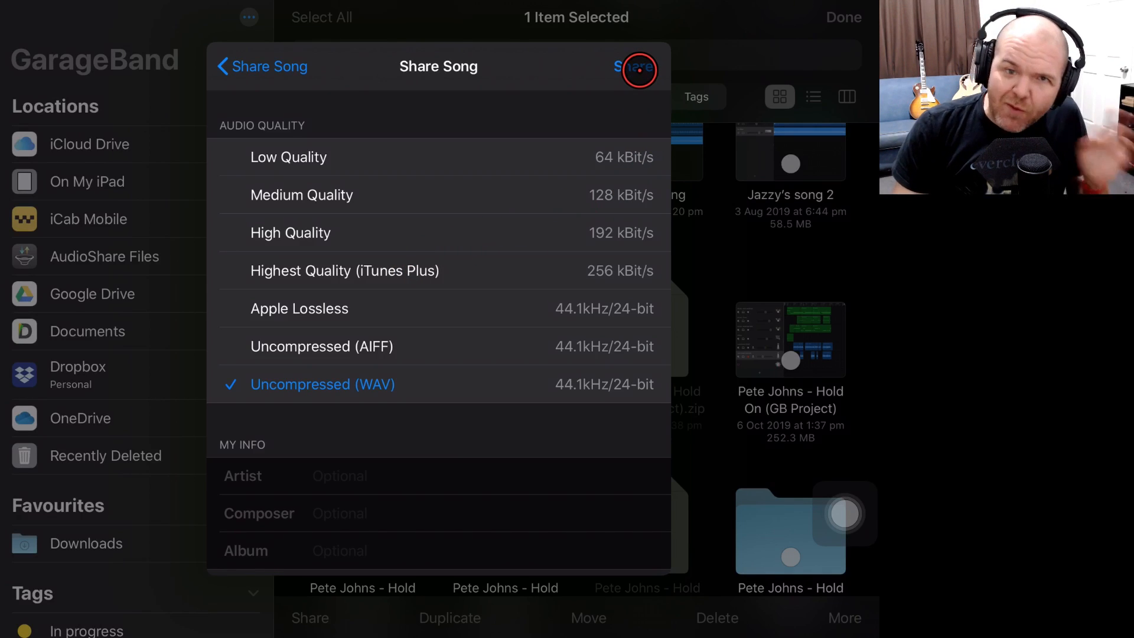
- Export Loops as the 4.6 MB WAV recording 'Loops 2' and browse its share destinations
{"action": "left_click", "coordinate": [637, 66]}
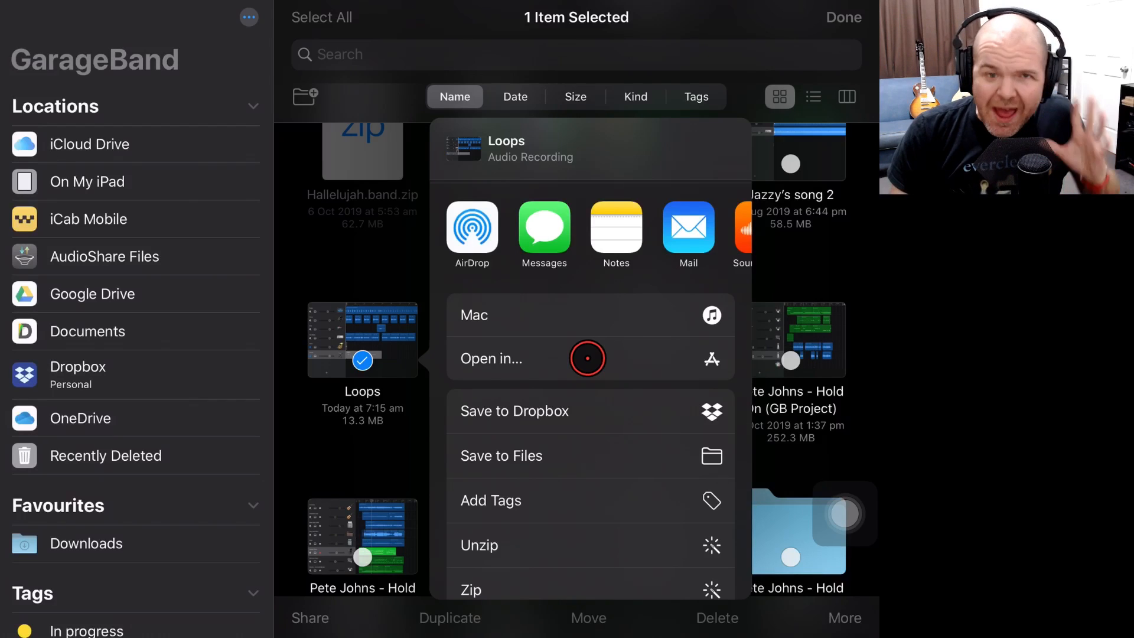
{"action": "scroll", "scroll_direction": "left", "scroll_amount": 3}
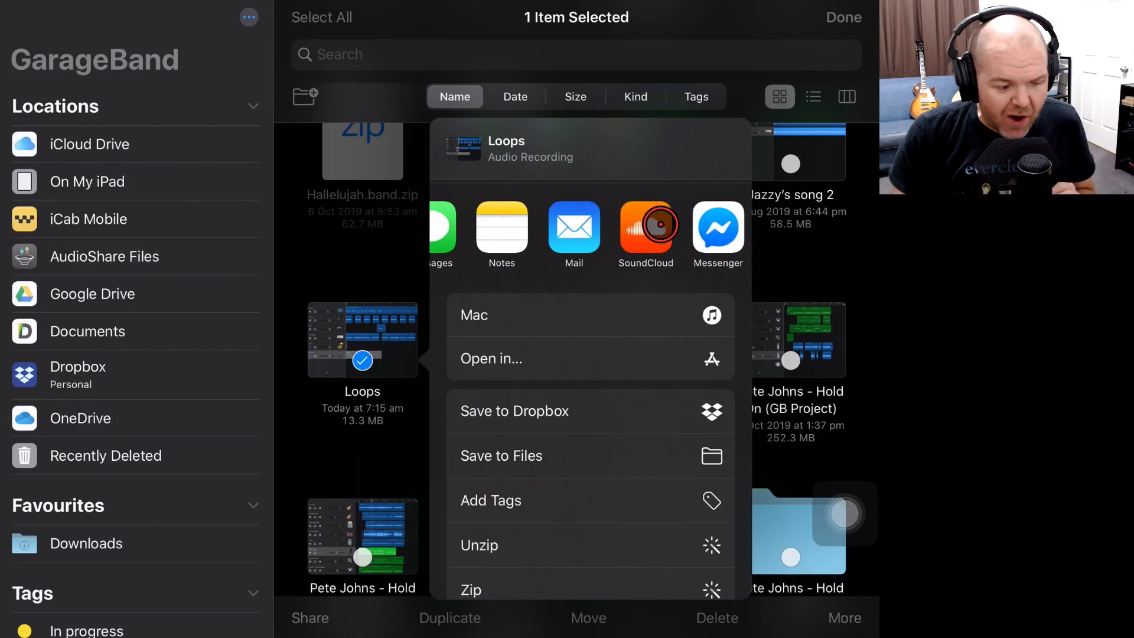
{"action": "scroll", "scroll_direction": "left", "scroll_amount": 3}
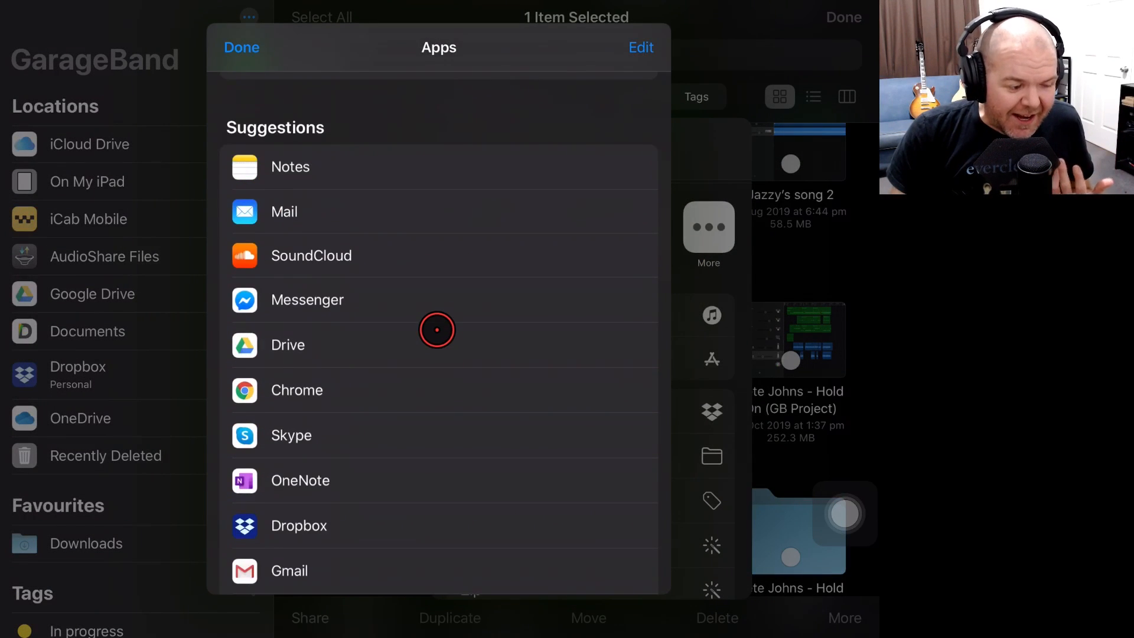
{"action": "scroll", "scroll_direction": "down", "scroll_amount": 3}
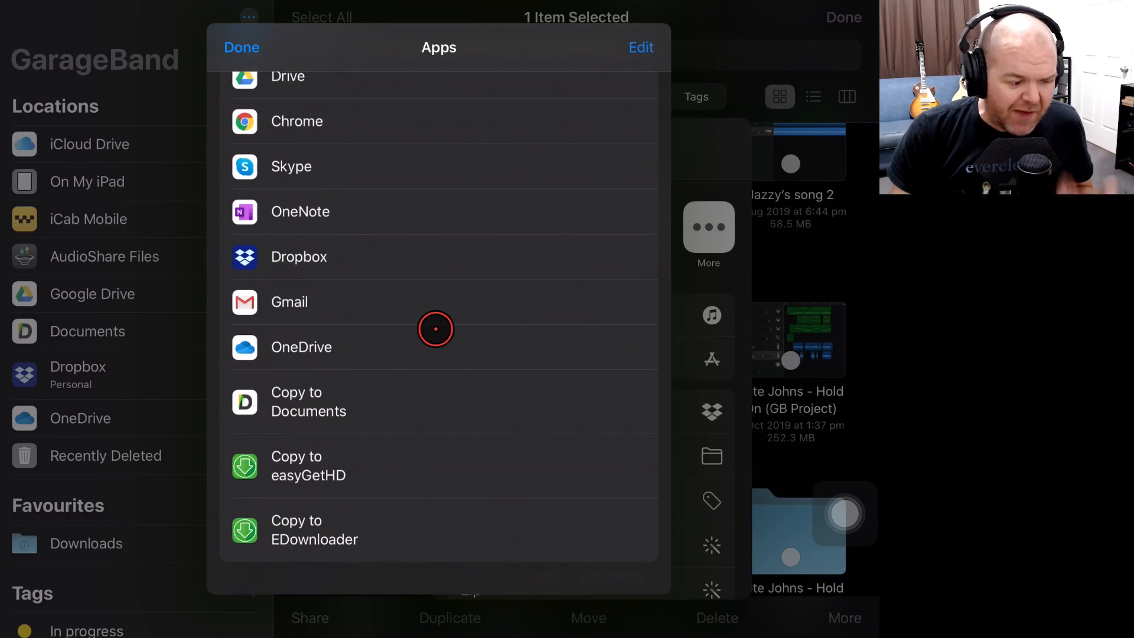
{"action": "scroll", "scroll_direction": "down", "scroll_amount": 3}
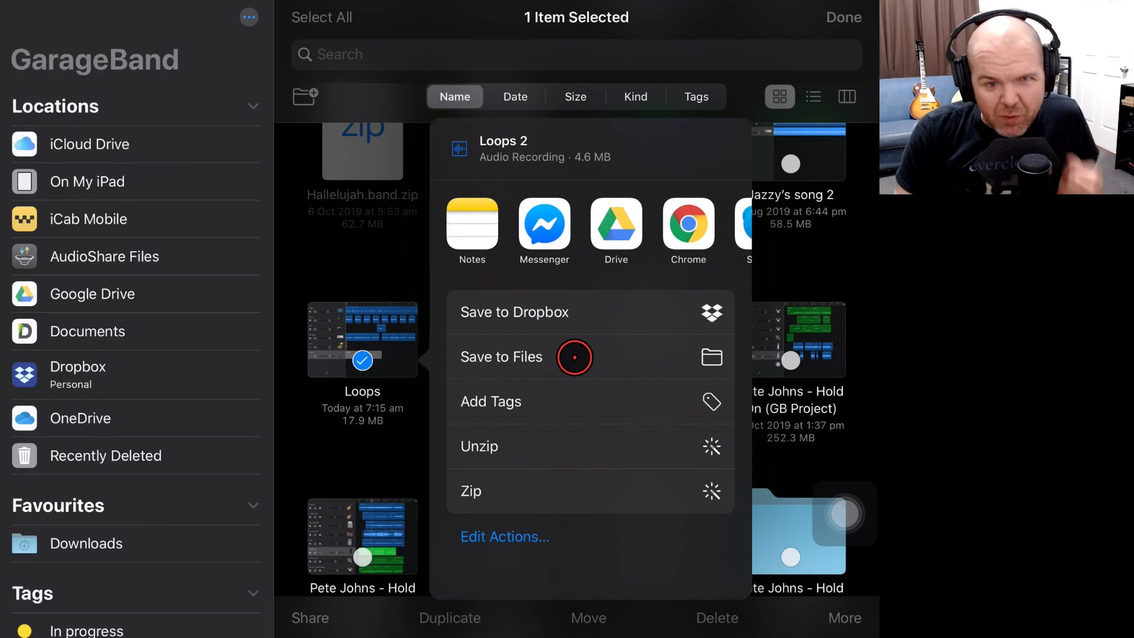
{"action": "mouse_move", "coordinate": [580, 363]}
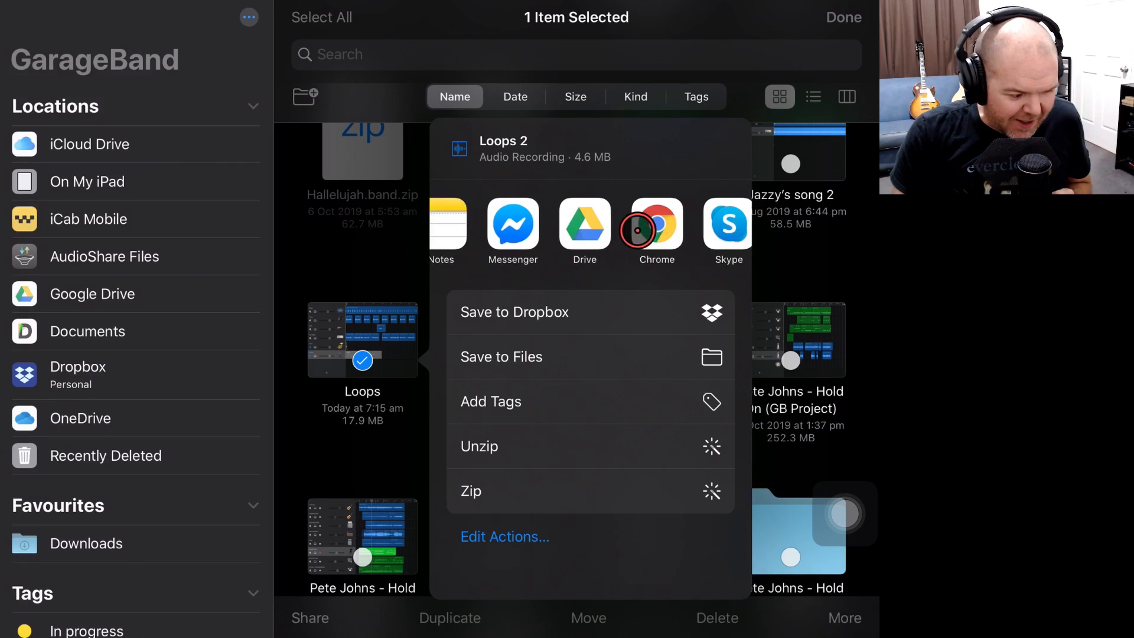
- Show and scroll through the full list of share destinations for Loops 2
{"action": "scroll", "scroll_direction": "left", "scroll_amount": 3}
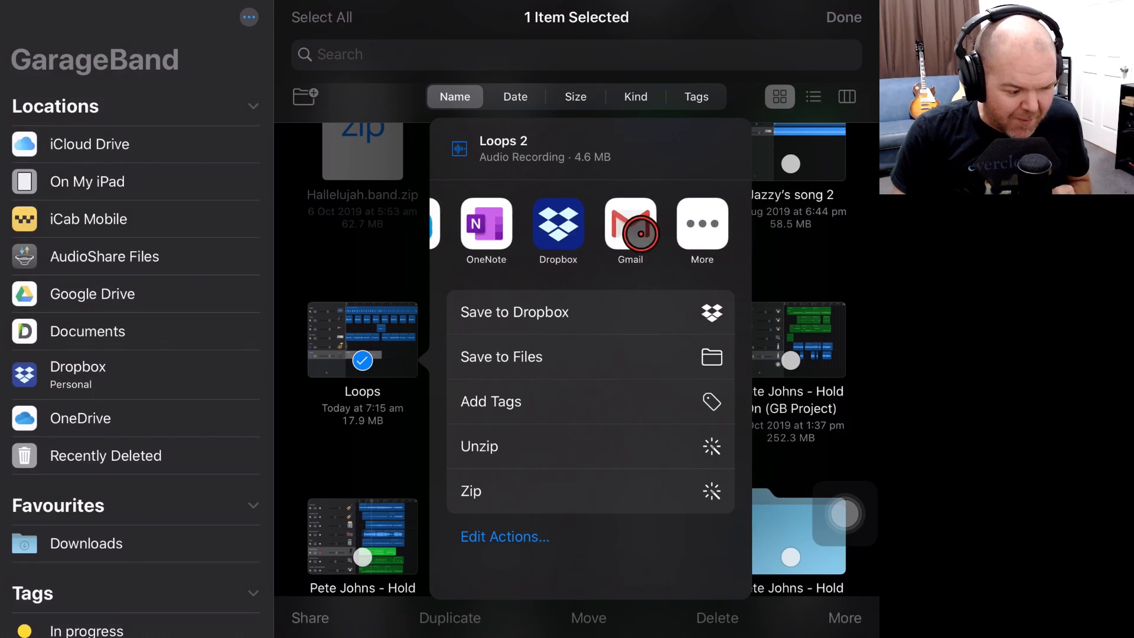
{"action": "scroll", "scroll_direction": "left", "scroll_amount": 3}
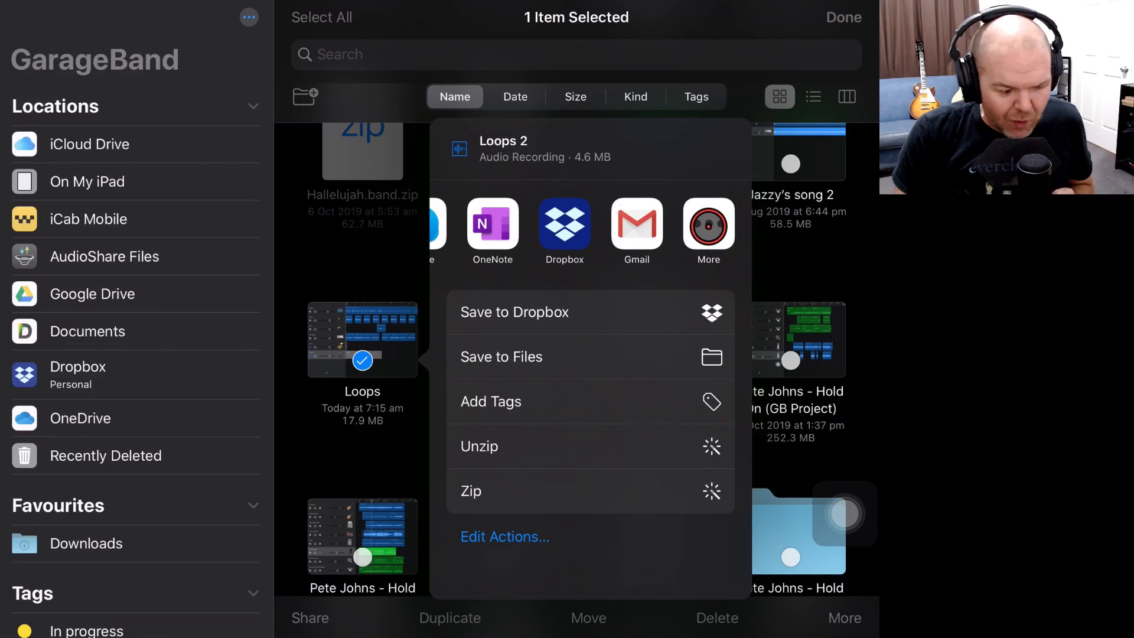
{"action": "left_click", "coordinate": [708, 231]}
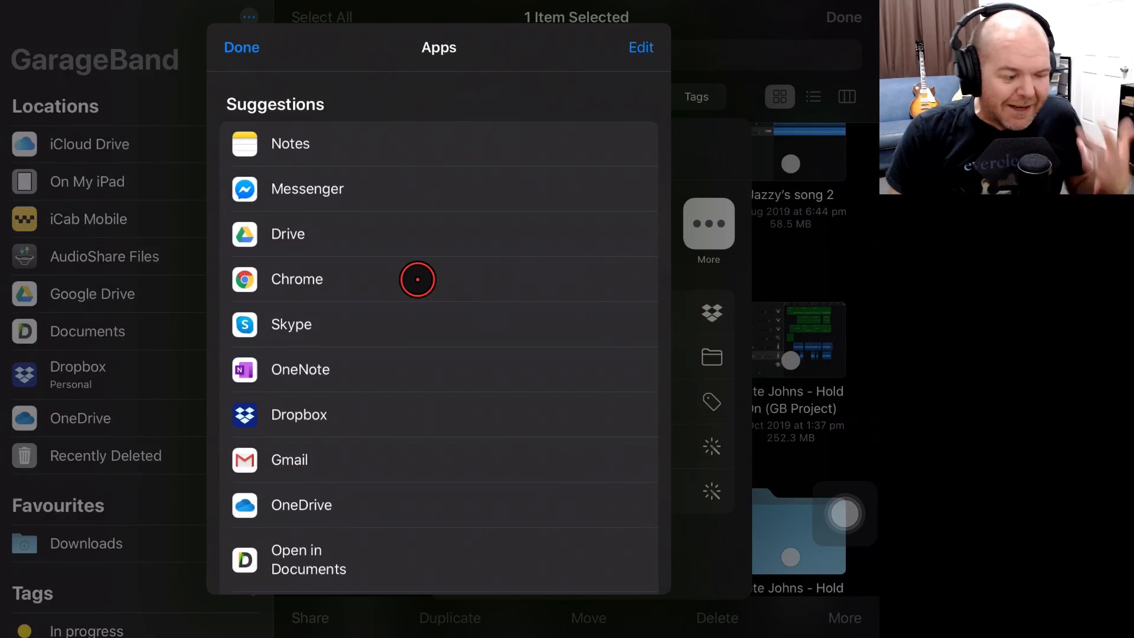
{"action": "scroll", "scroll_direction": "up", "scroll_amount": 3}
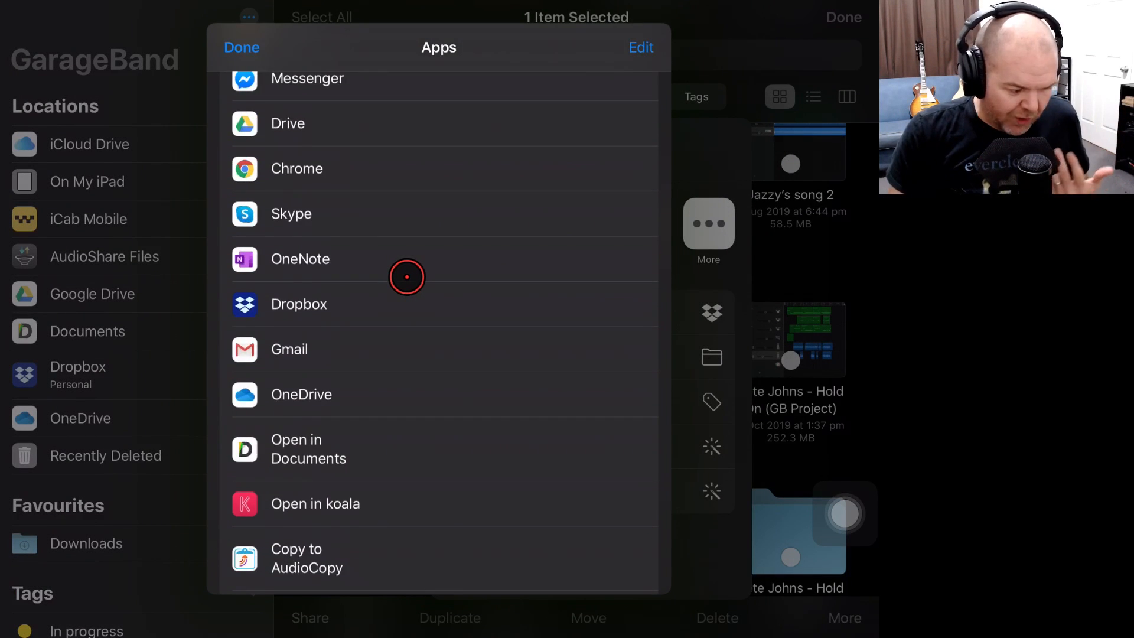
{"action": "scroll", "scroll_direction": "down", "scroll_amount": 3}
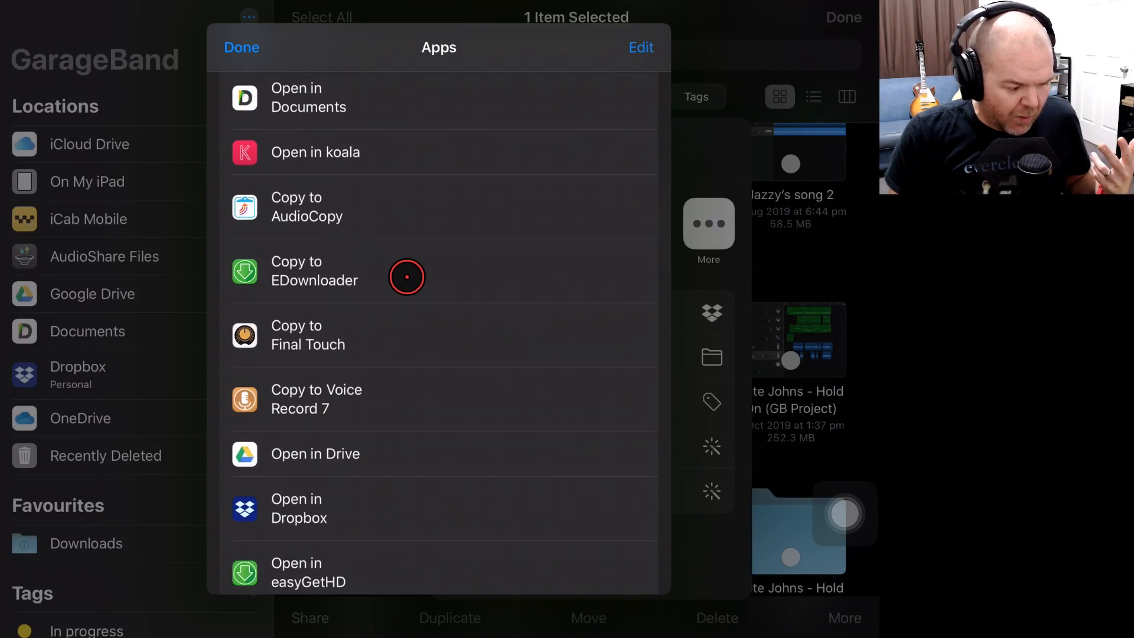
{"action": "scroll", "scroll_direction": "down", "scroll_amount": 3}
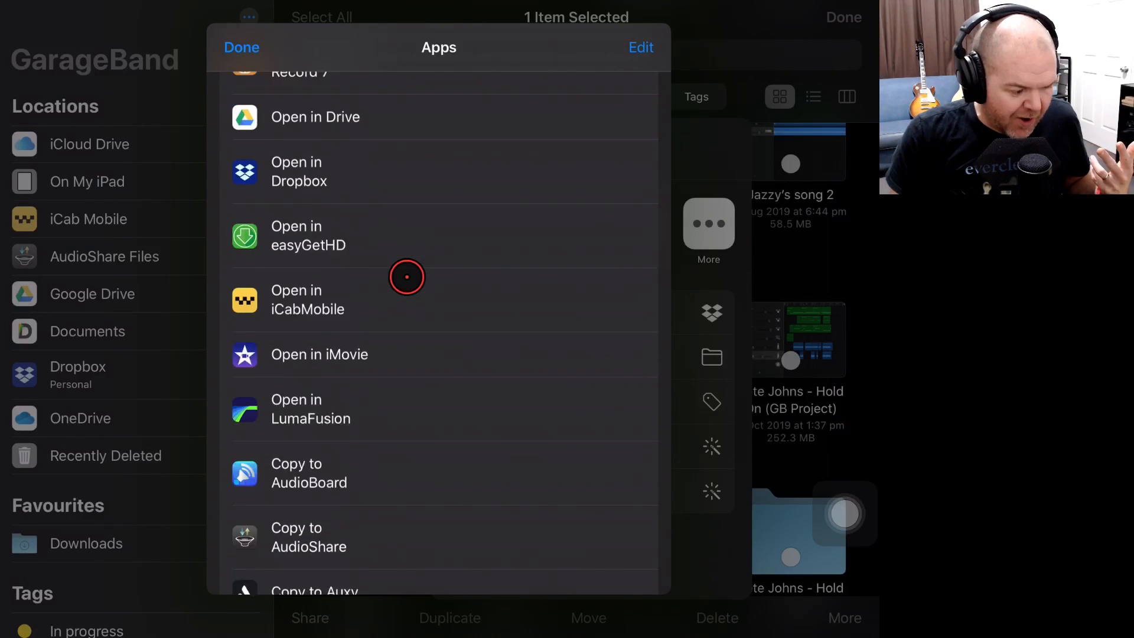
{"action": "scroll", "scroll_direction": "up", "scroll_amount": 3}
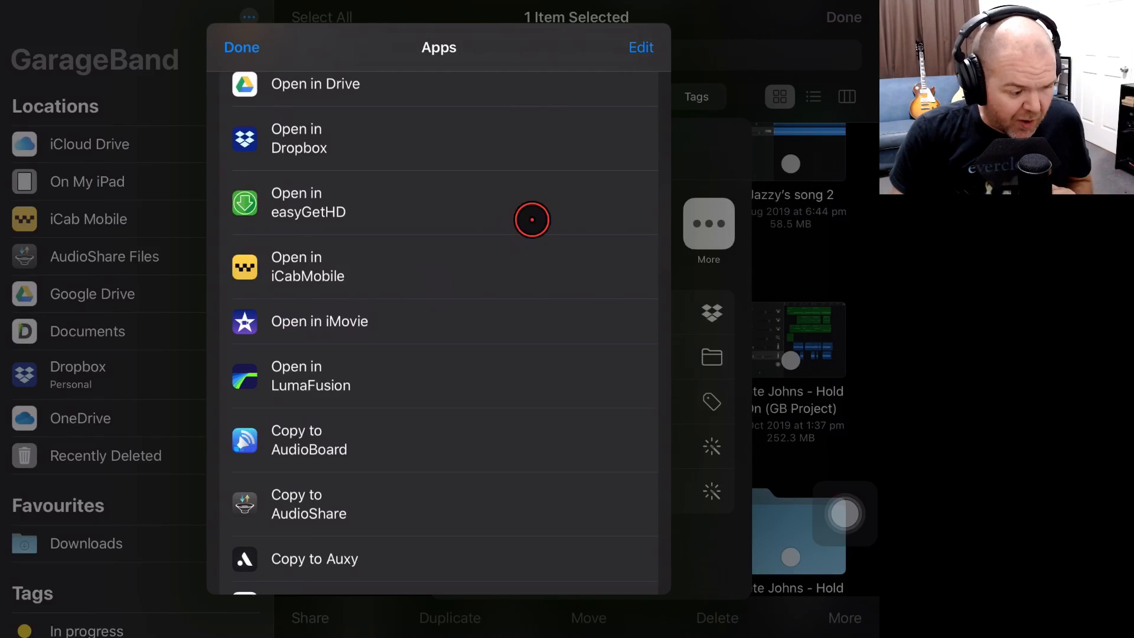
- Add Open in iMovie to the Favourites list, finish editing and close the list
{"action": "left_click", "coordinate": [640, 47]}
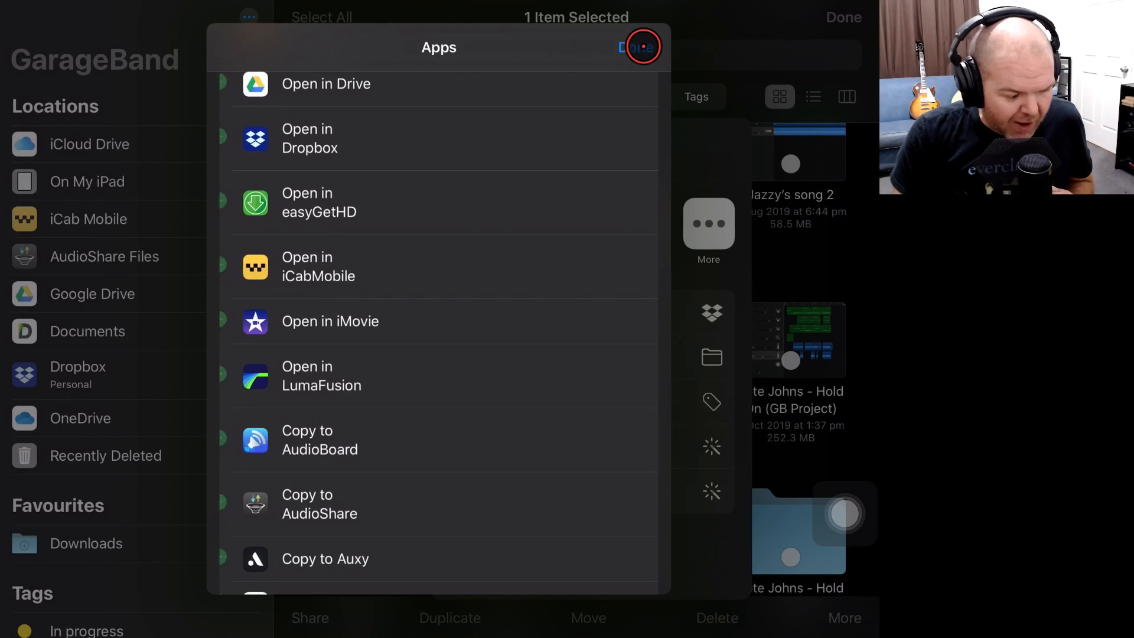
{"action": "left_click", "coordinate": [640, 48]}
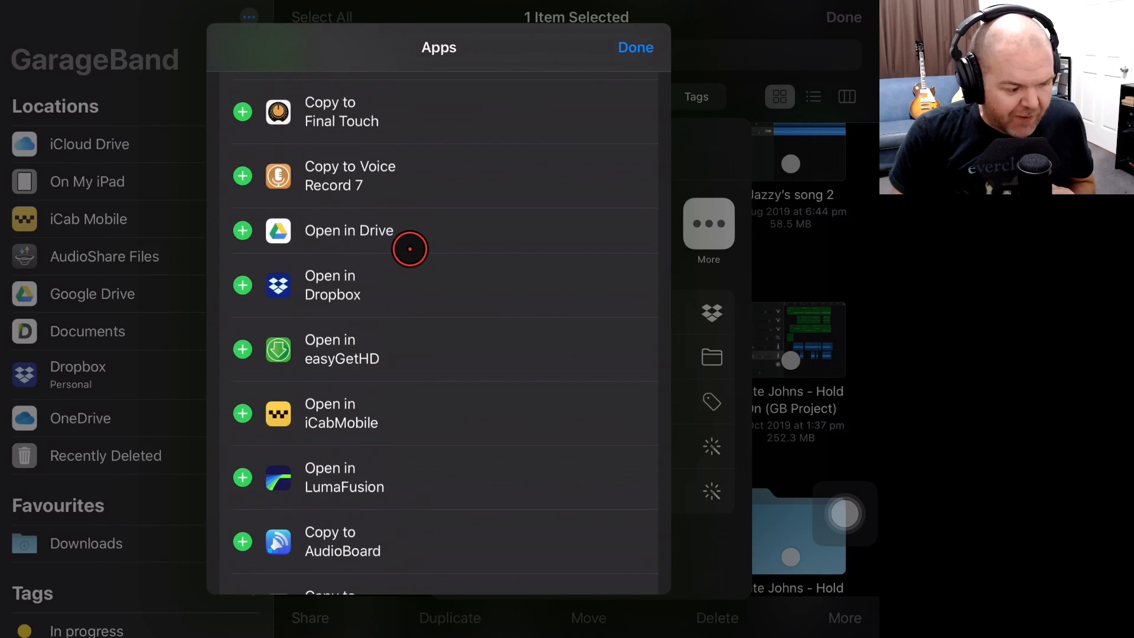
{"action": "scroll", "scroll_direction": "up", "scroll_amount": 3}
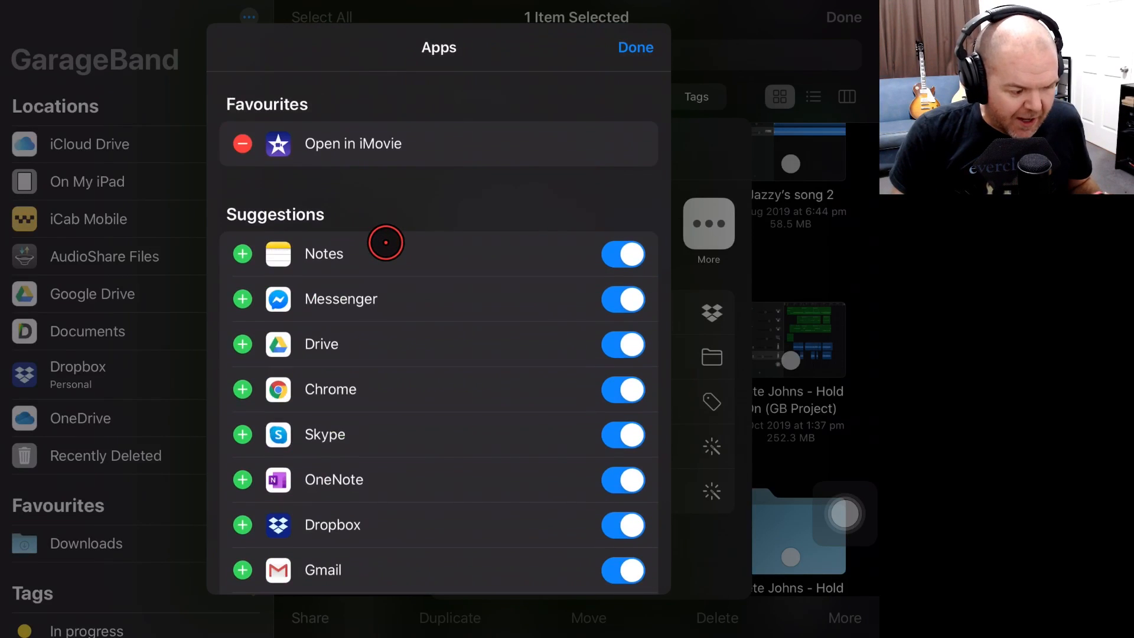
{"action": "mouse_move", "coordinate": [449, 183]}
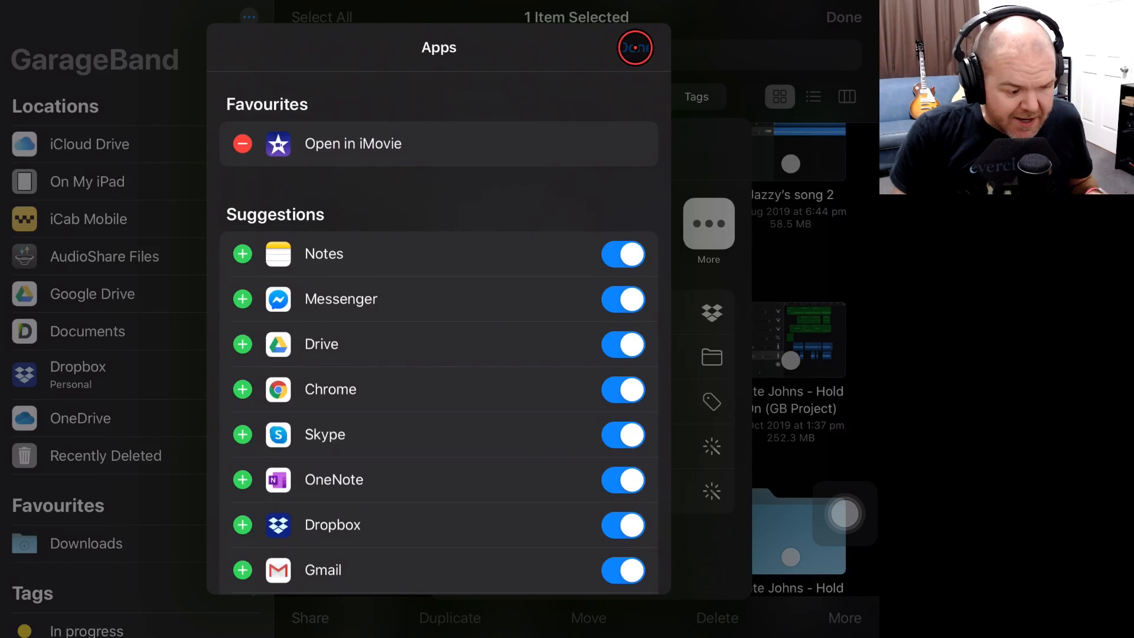
{"action": "left_click", "coordinate": [635, 48]}
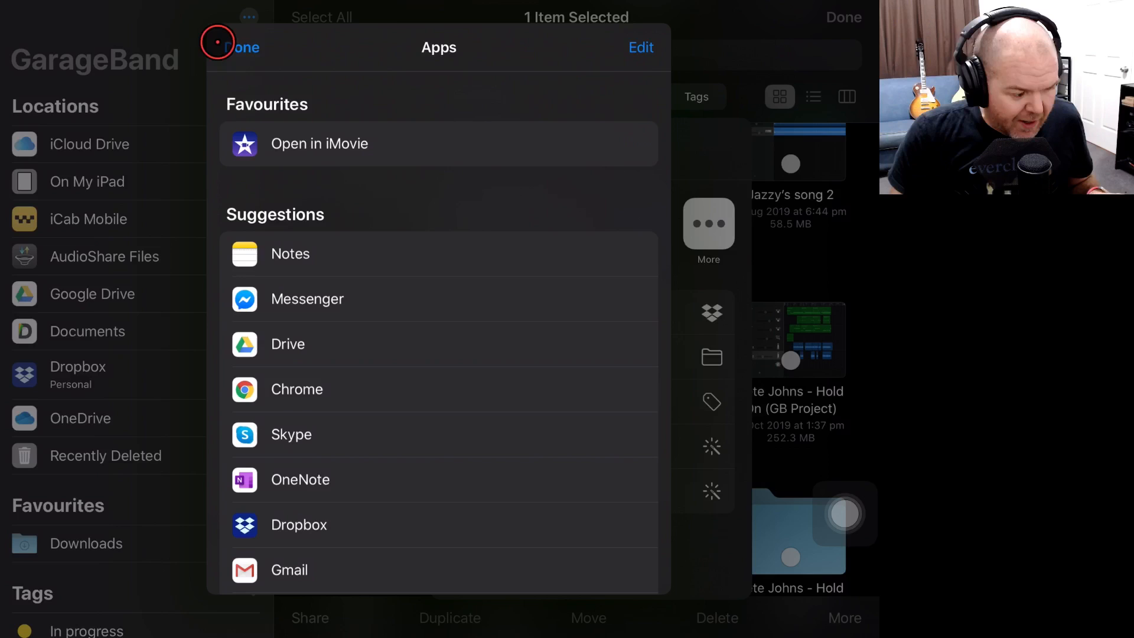
{"action": "left_click", "coordinate": [241, 47]}
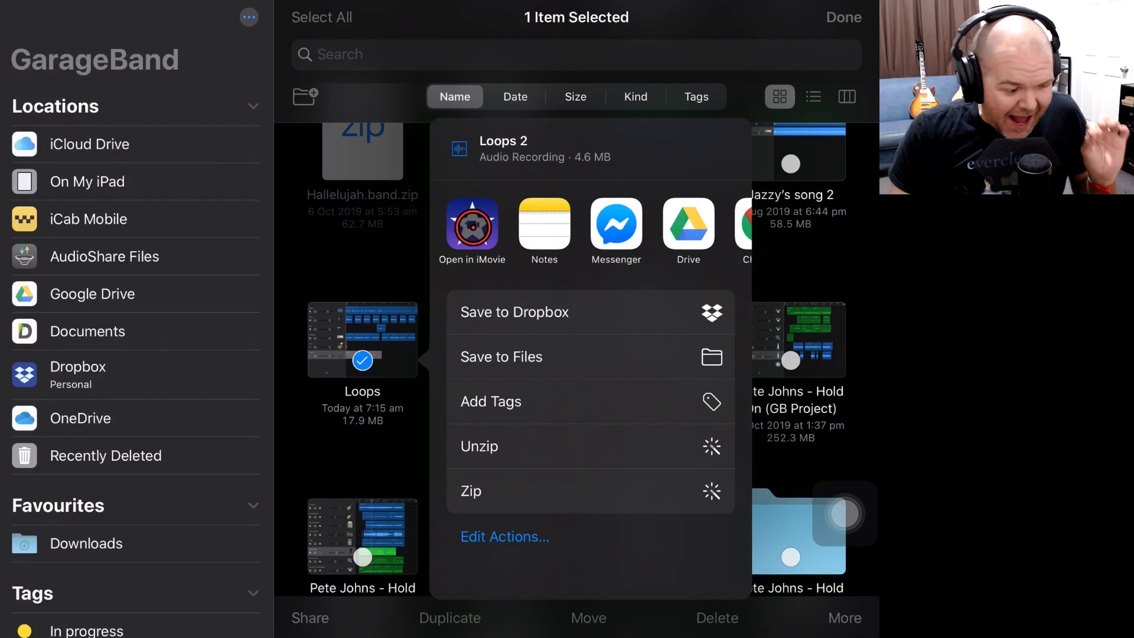
- Send Loops 2 into a new iMovie movie, open it, and play then pause the audio
{"action": "left_click", "coordinate": [472, 225]}
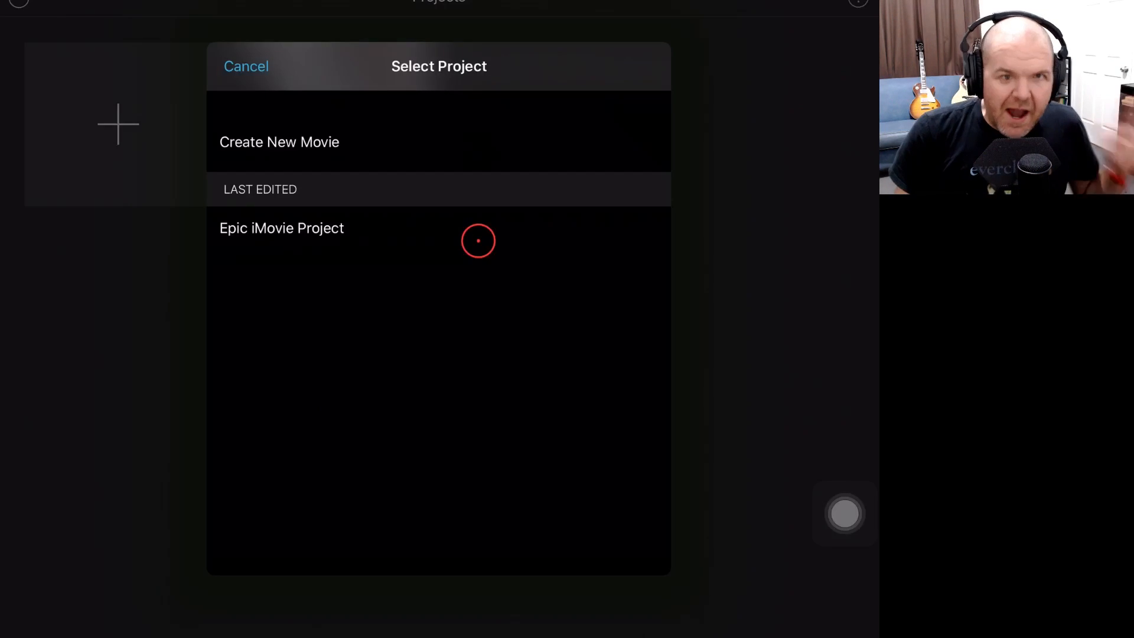
{"action": "mouse_move", "coordinate": [305, 142]}
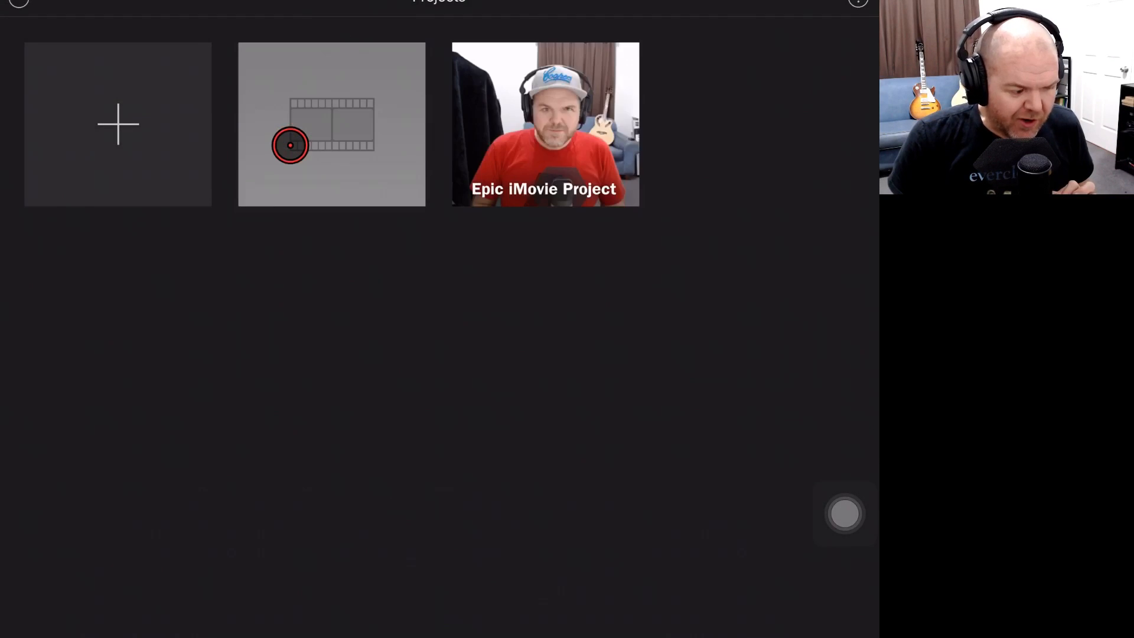
{"action": "left_click", "coordinate": [331, 124]}
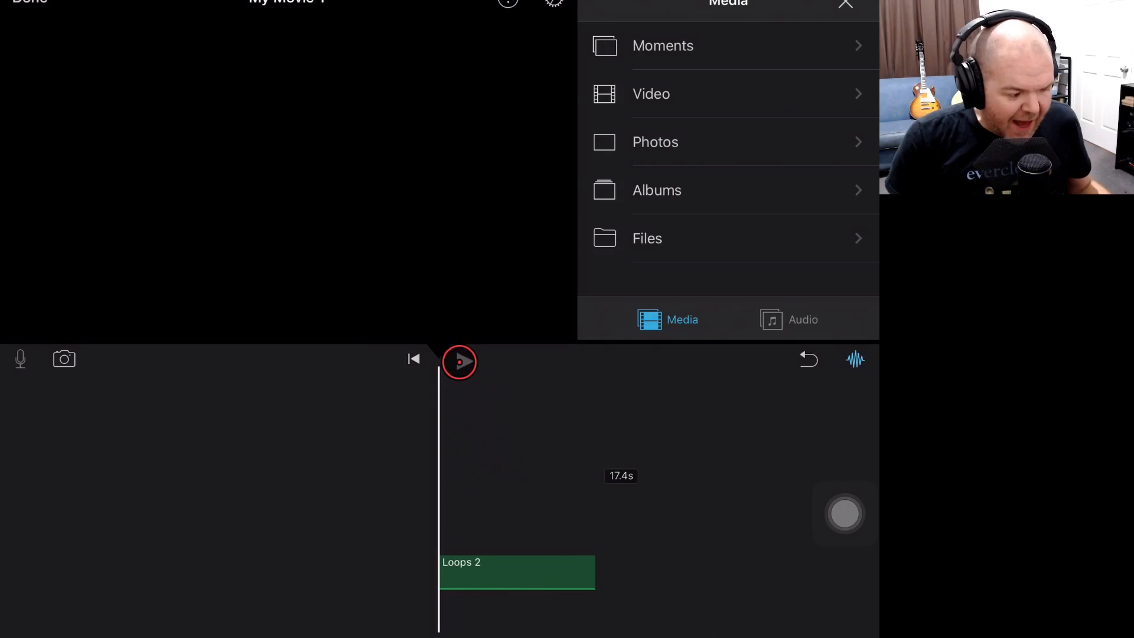
{"action": "left_click", "coordinate": [460, 361]}
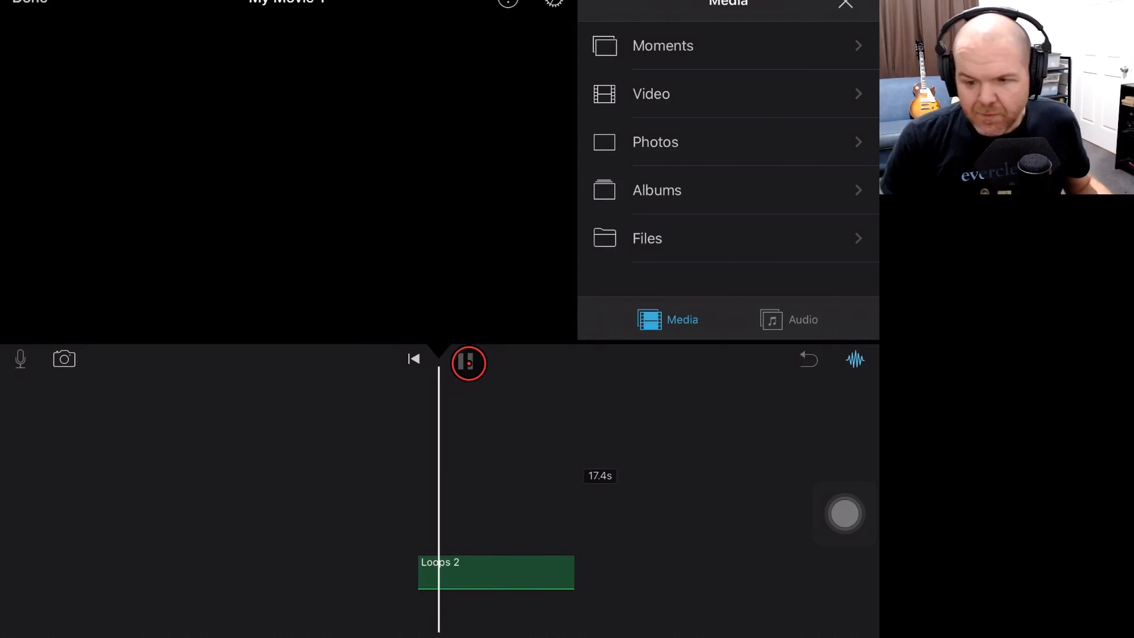
{"action": "left_click", "coordinate": [468, 360]}
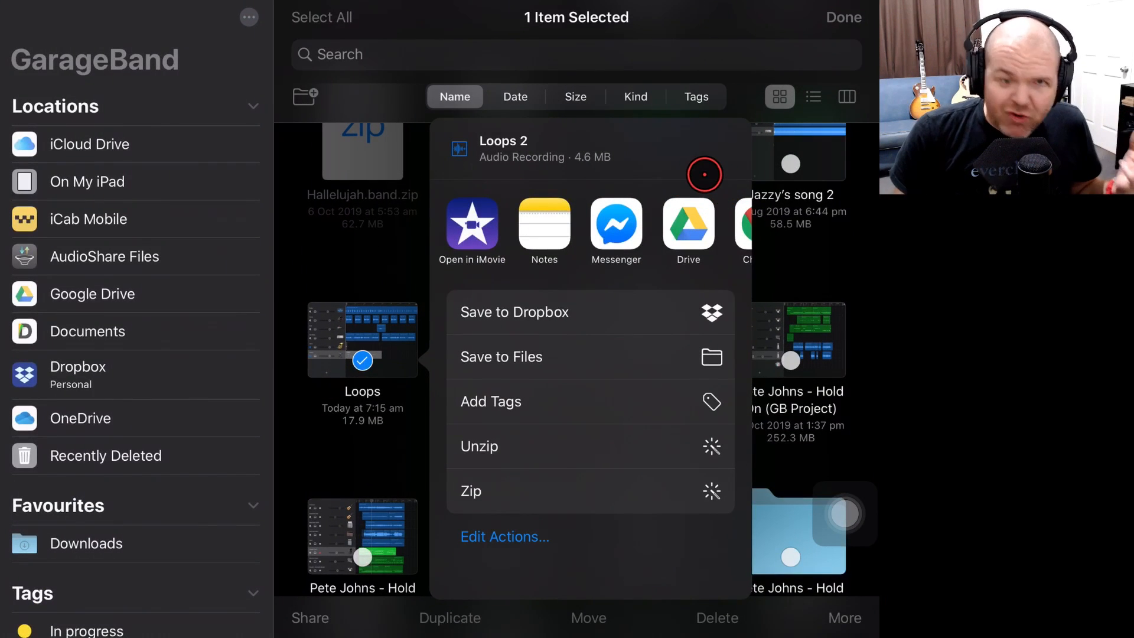
- Send Loops 2 to iMovie again via Open in iMovie
{"action": "left_click", "coordinate": [472, 225]}
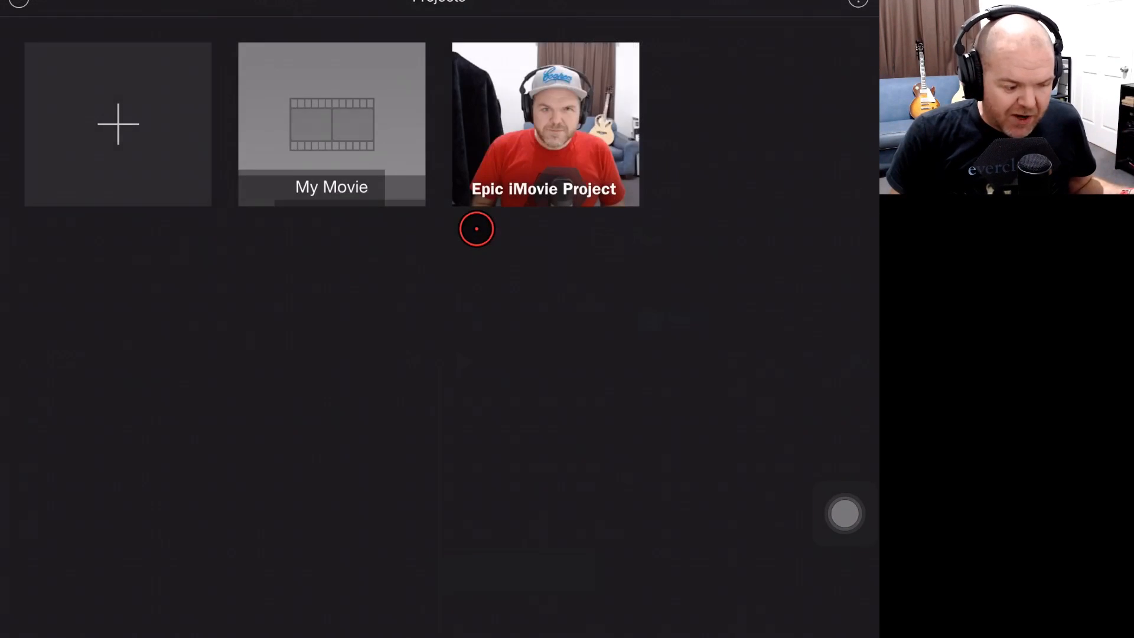